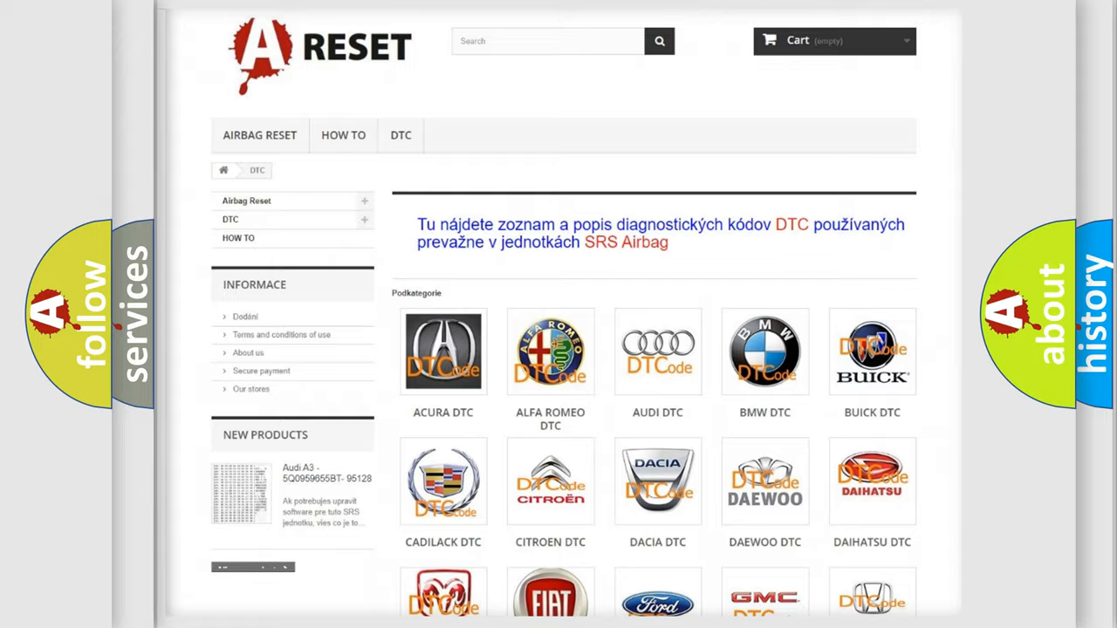
# - Open the FIAT DTC tile and browse its list of Fiat code subcategories
pyautogui.scroll(-3)
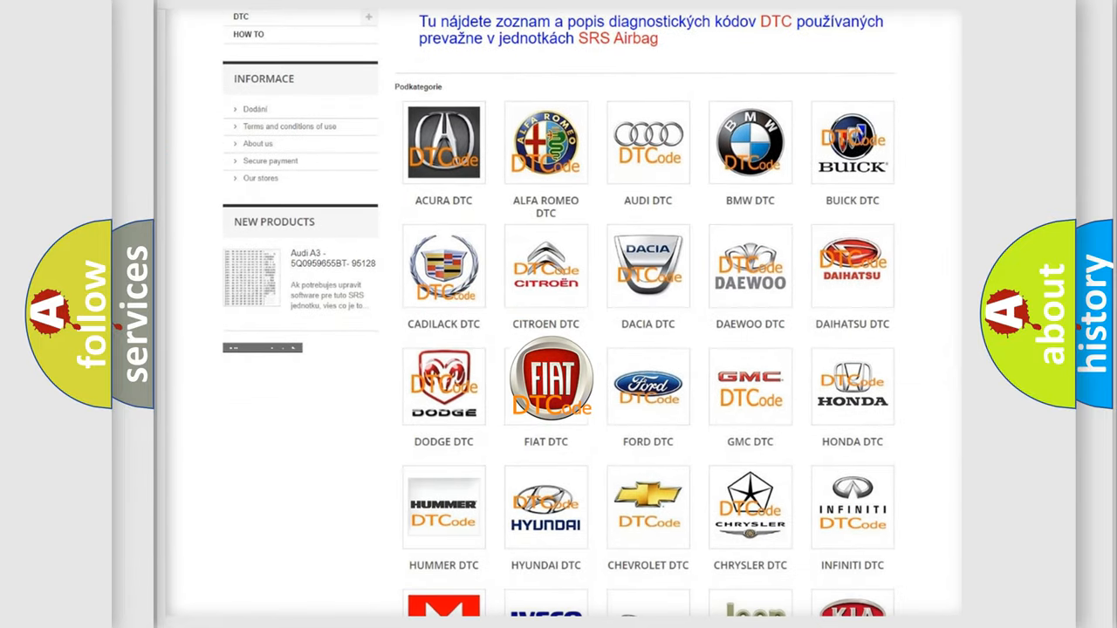
pyautogui.click(545, 379)
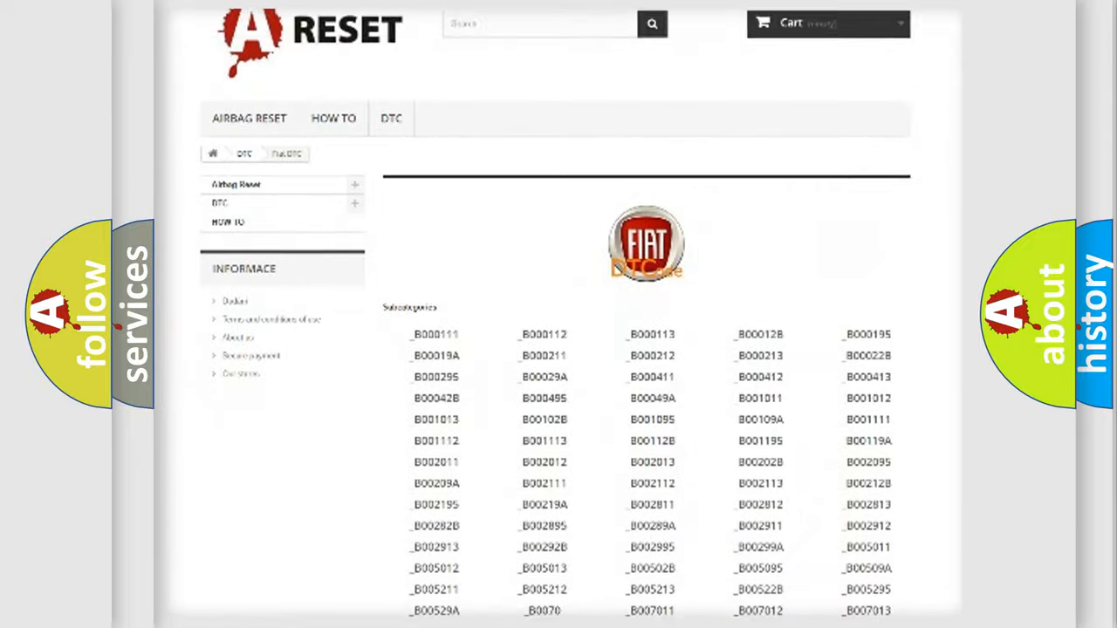
pyautogui.scroll(-3)
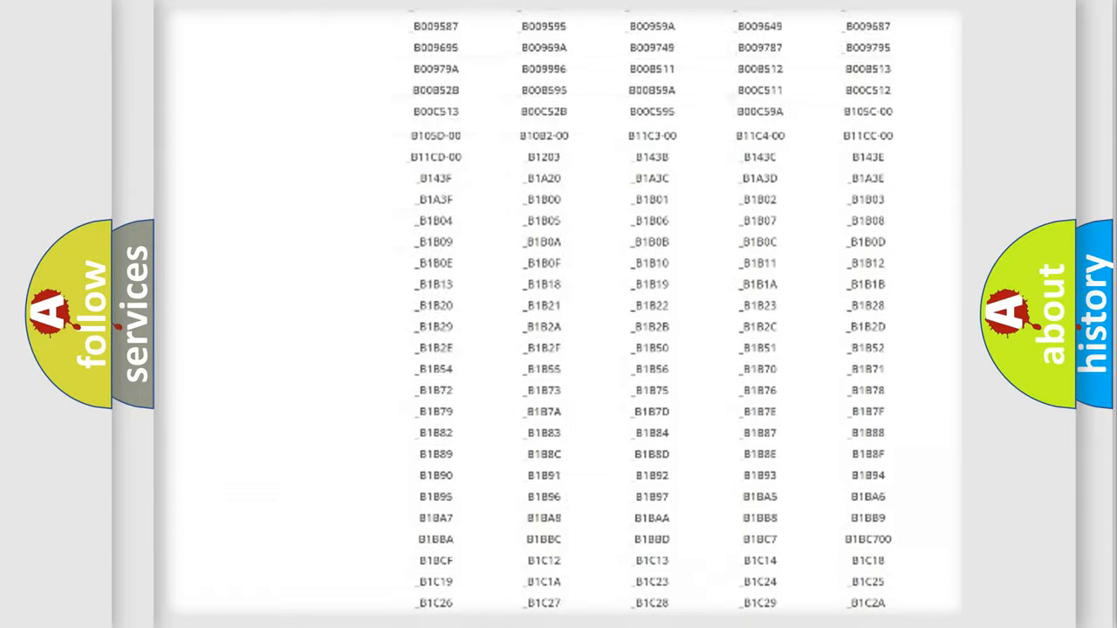
pyautogui.scroll(3)
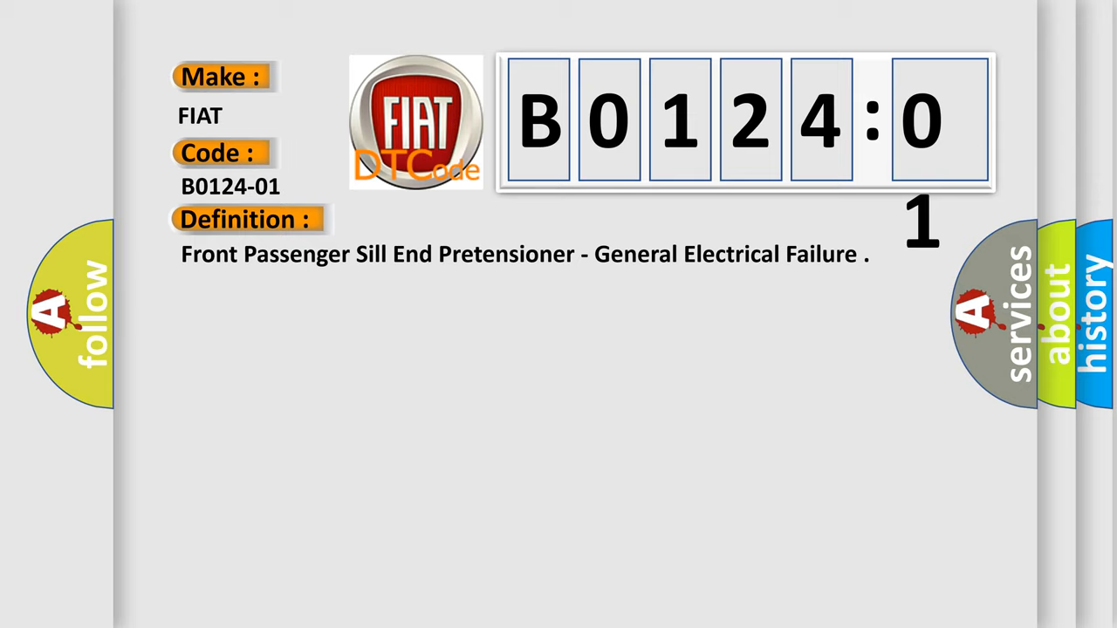
# - Reveal the B0124-01 description: two squib lines from separate circuits are coupled
pyautogui.click(454, 220)
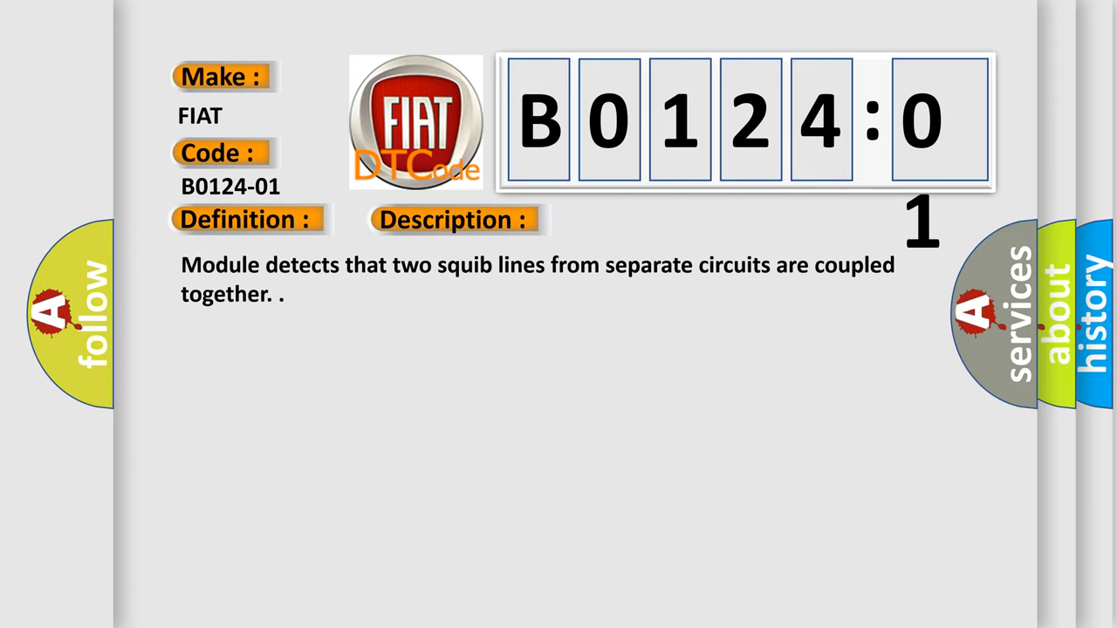